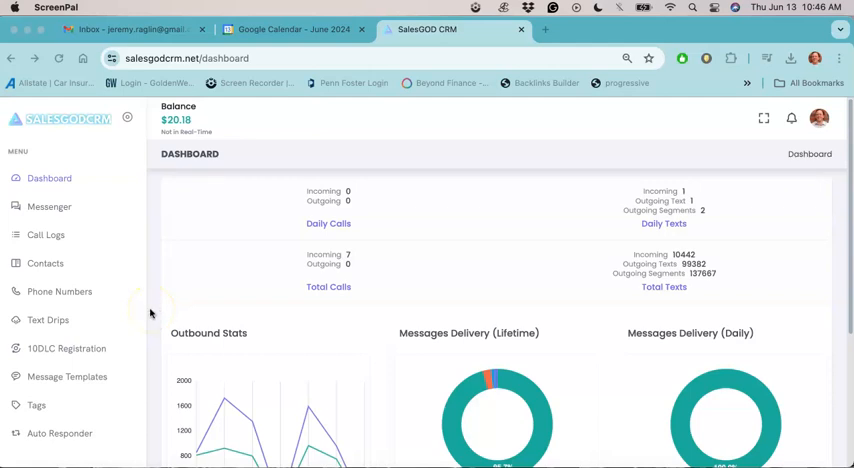
mouse_move(150, 314)
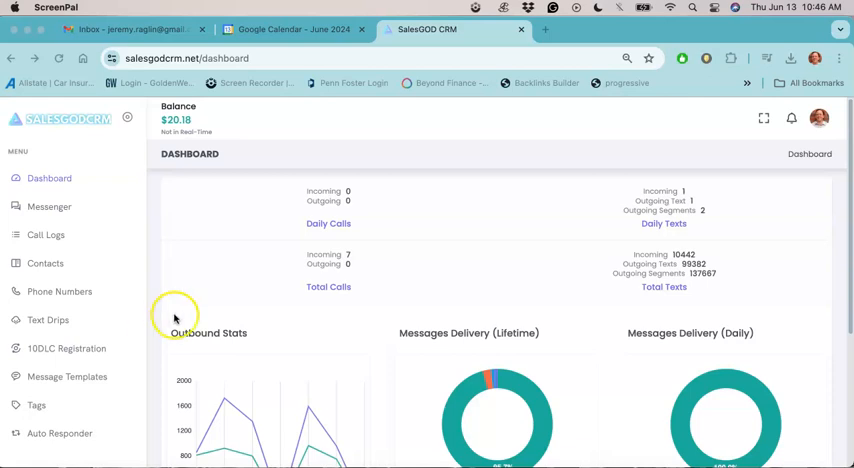
mouse_move(50, 320)
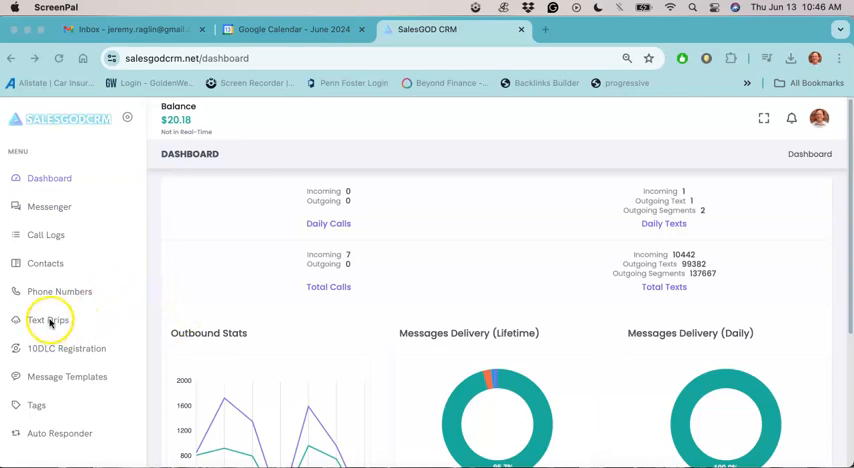
Step: Go to the Text Drips list from the sidebar
click(48, 320)
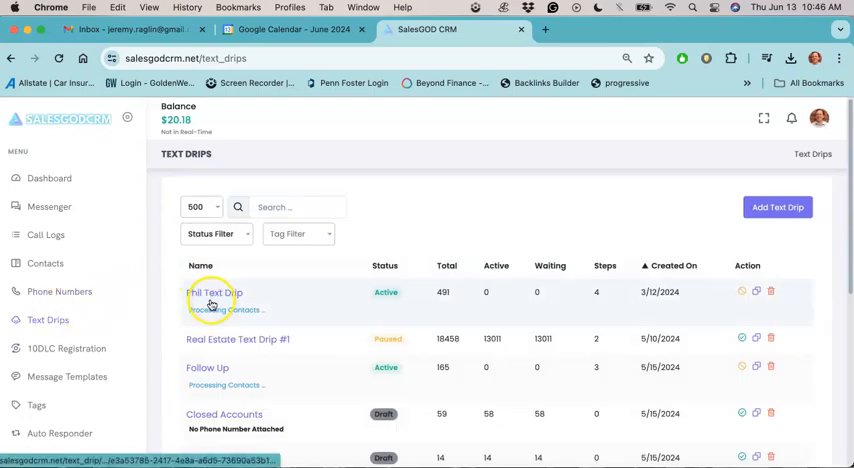
Step: Open Phil Text Drip, peek at Add Component, and copy Message #1's wording
click(214, 292)
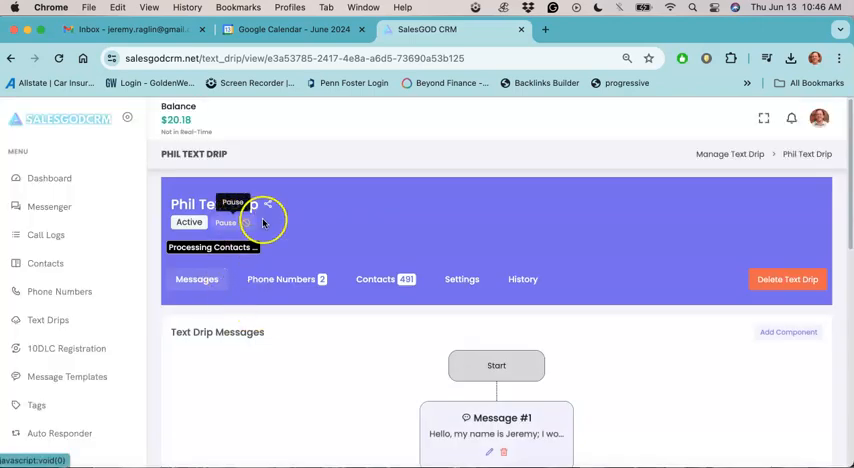
mouse_move(530, 228)
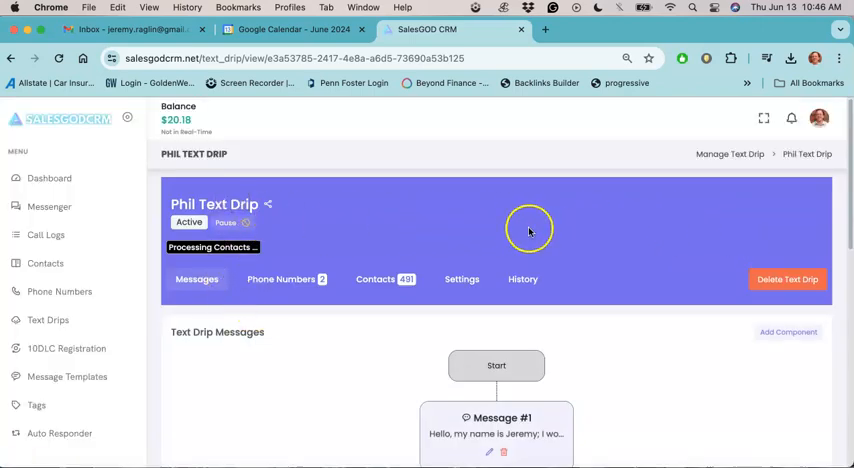
mouse_move(524, 238)
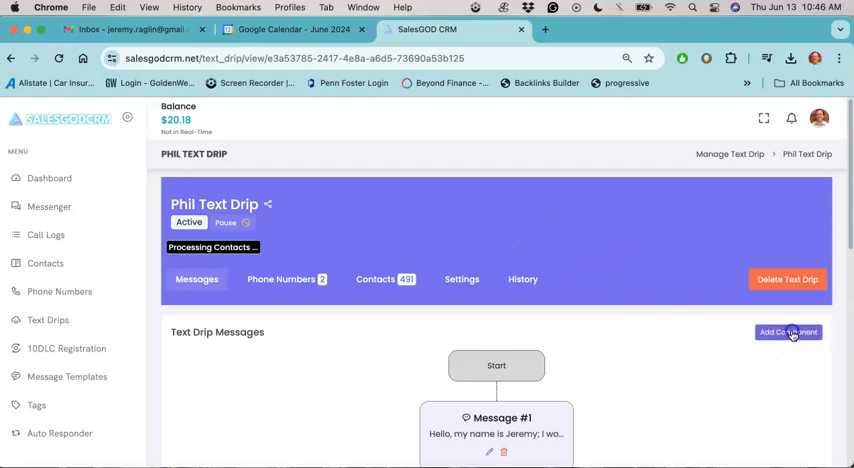
click(788, 332)
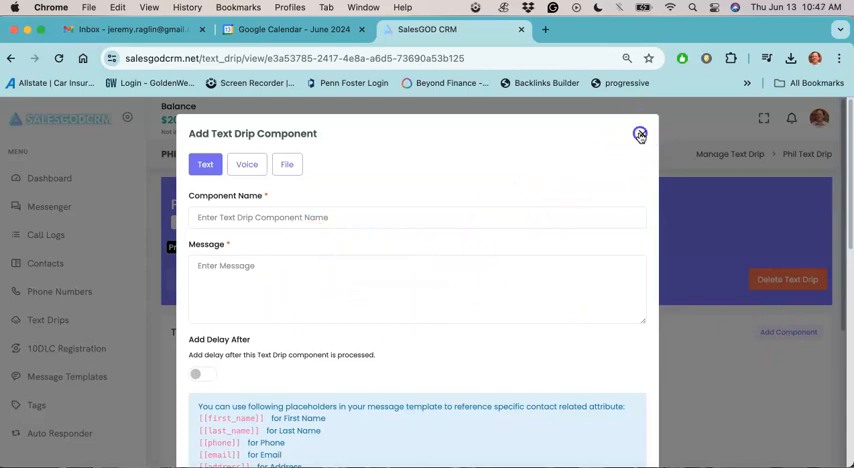
click(640, 134)
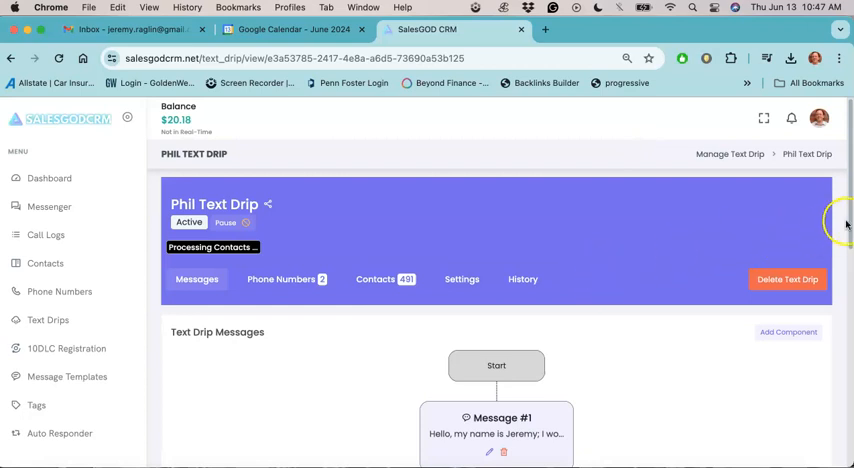
scroll(down, 3)
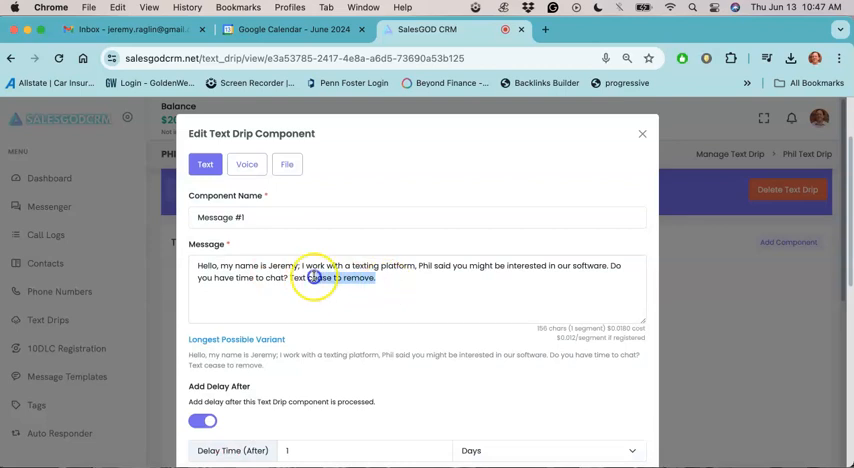
right_click(316, 276)
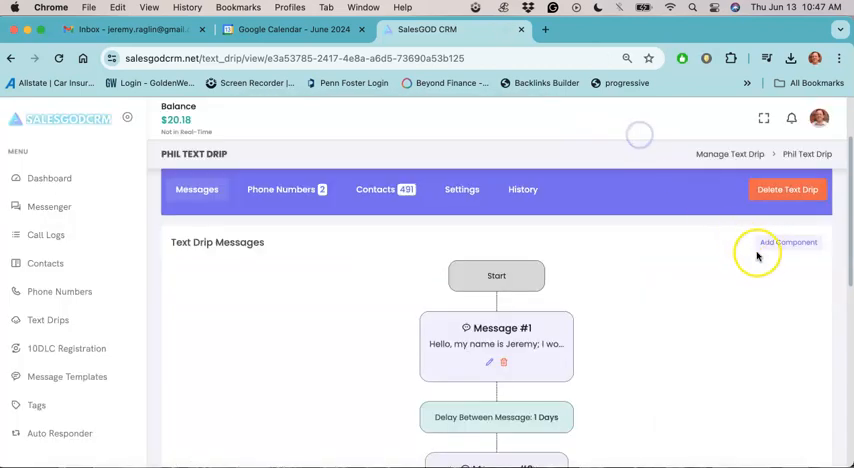
Step: Start a new drip component and paste Message #1's wording into its message field
click(788, 242)
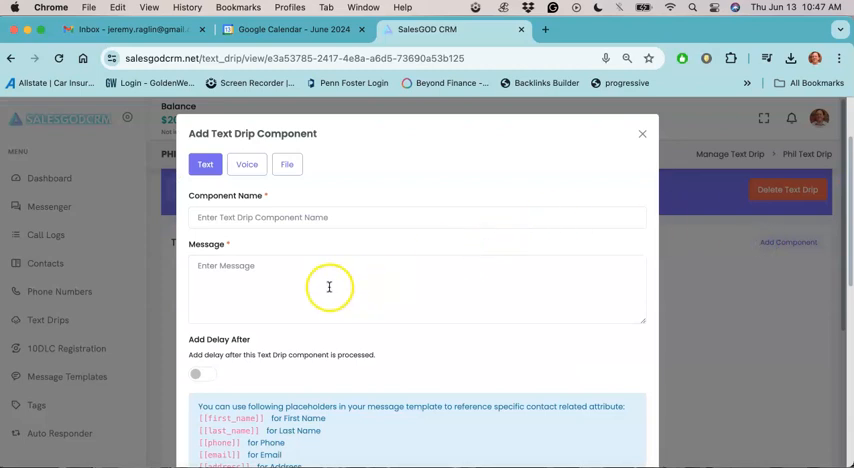
right_click(328, 288)
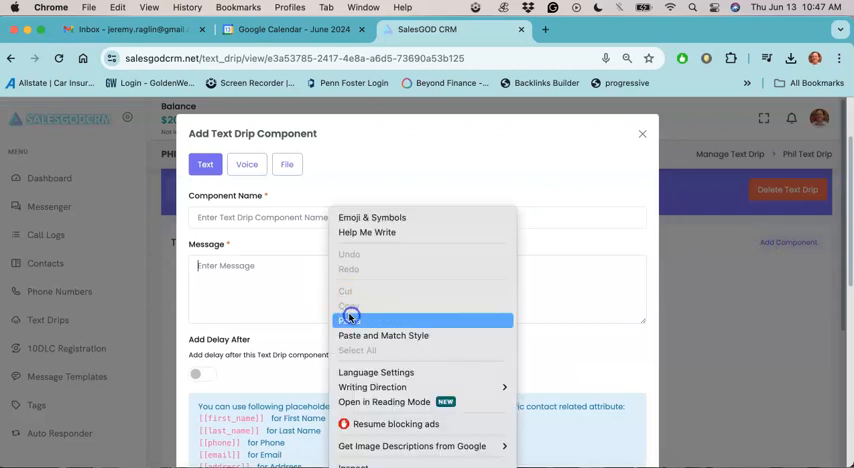
click(348, 312)
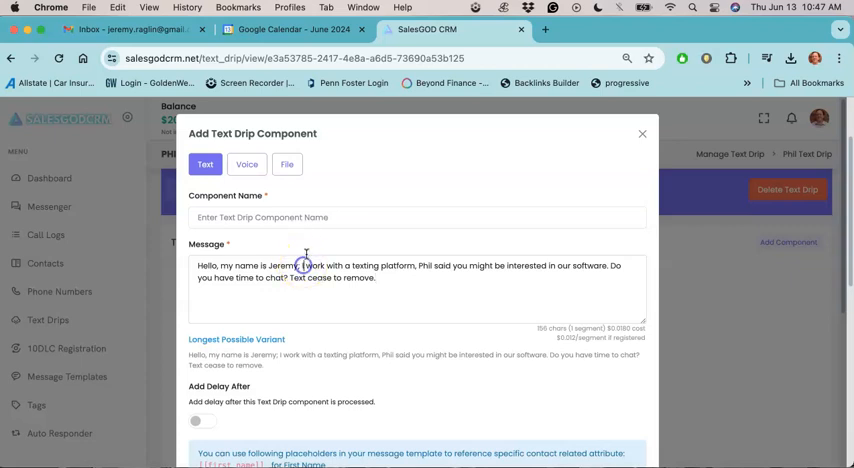
mouse_move(324, 254)
text(following up,)
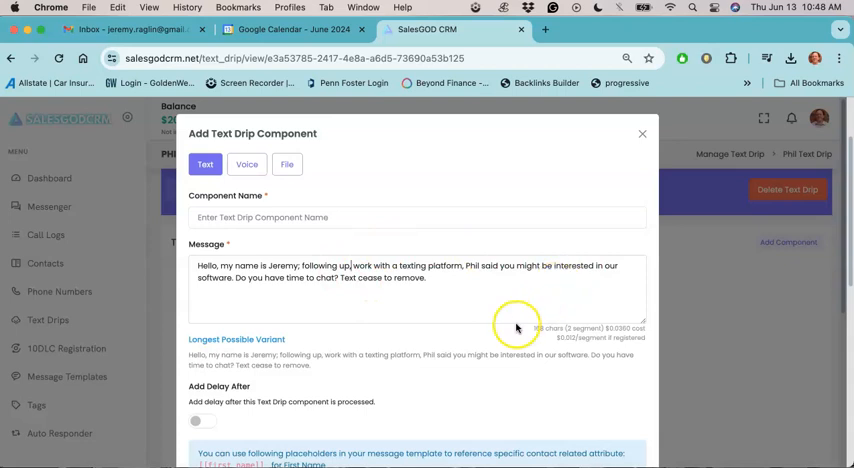
Step: Add the Hey/Hi/Hello spin greeting and [[first_name]] token to the message
scroll(down, 3)
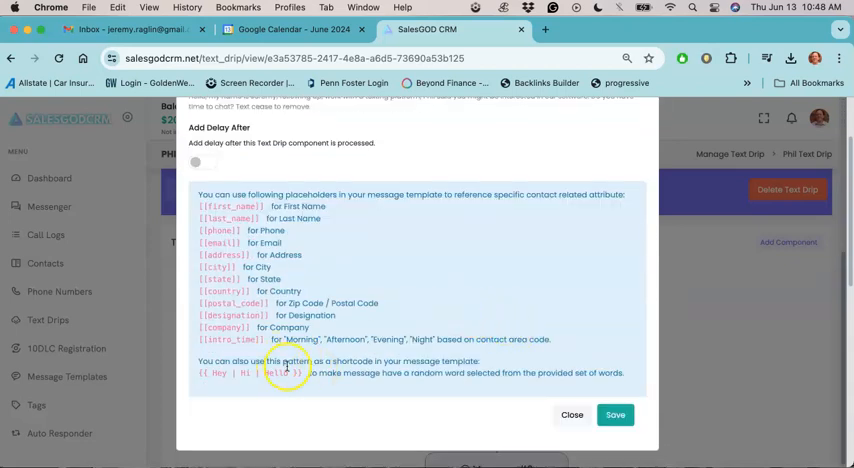
double_click(244, 372)
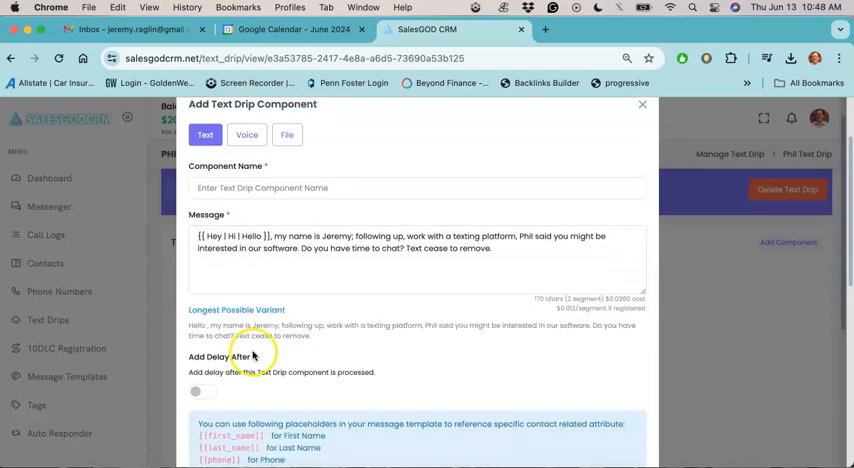
scroll(down, 3)
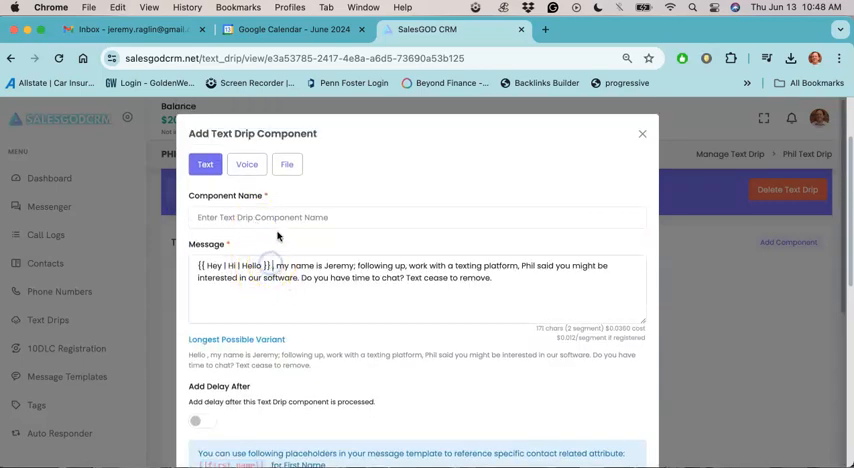
text([[first_name]],)
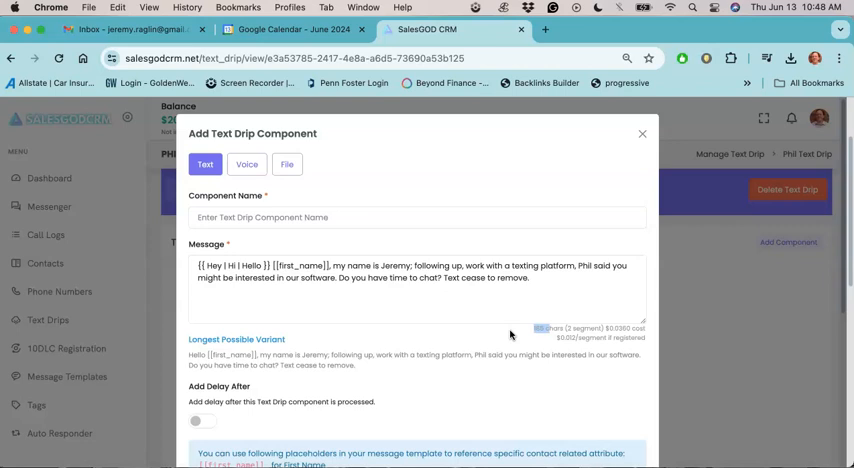
mouse_move(512, 334)
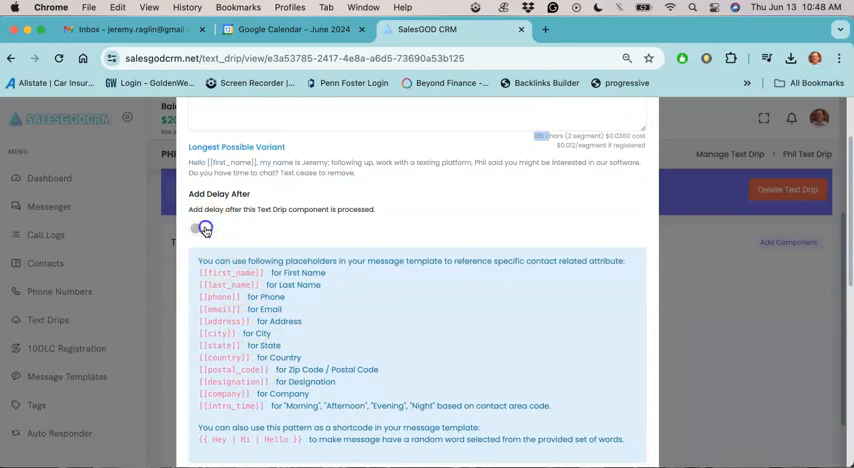
Step: Enable a 2-day delay after the message and save it to the drip
click(202, 228)
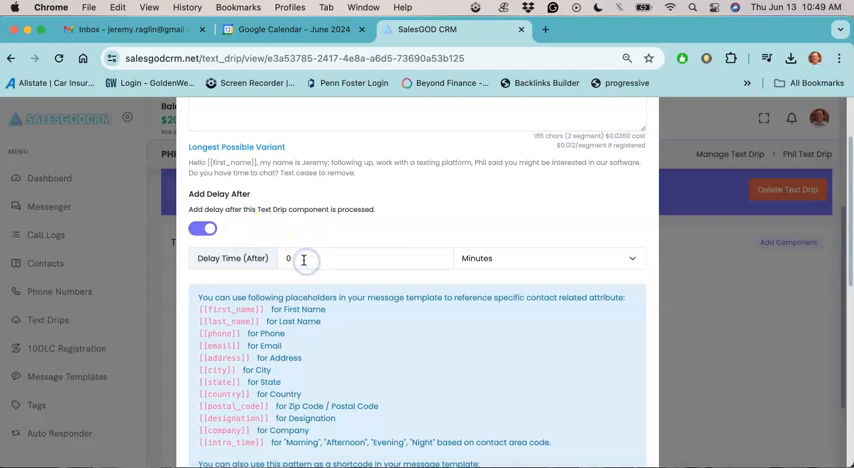
text(2)
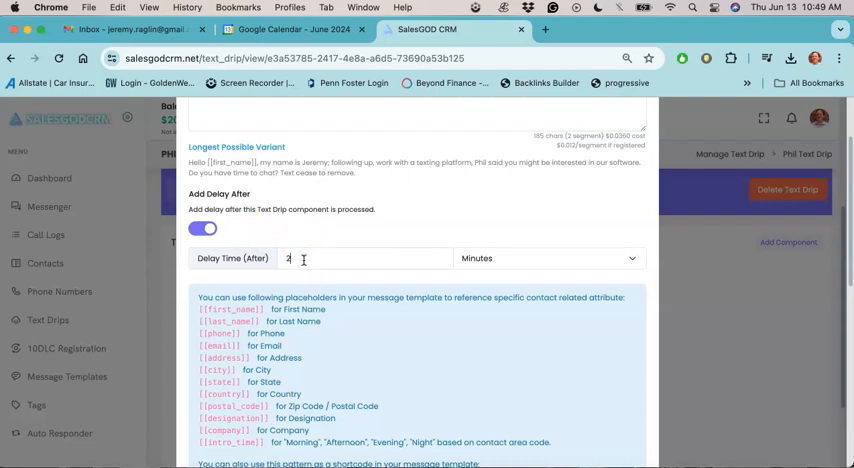
click(548, 258)
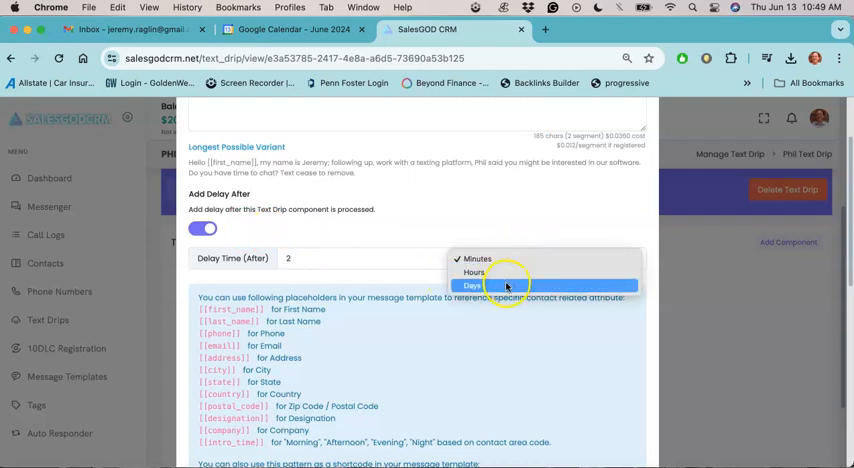
click(470, 284)
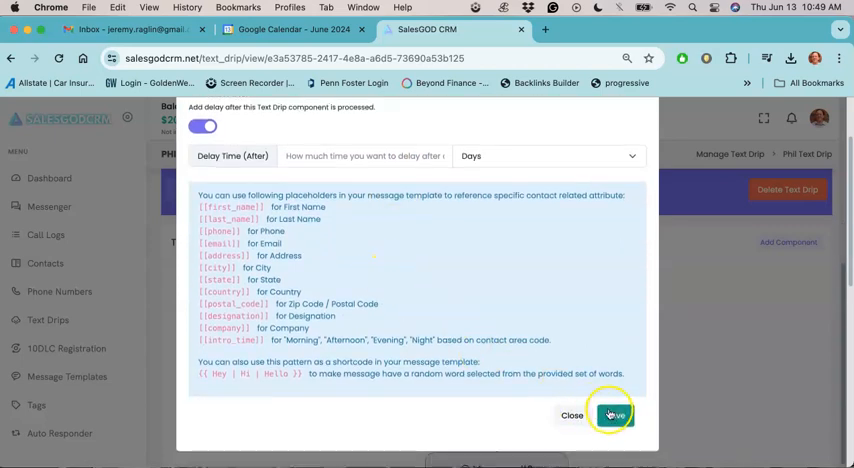
click(612, 416)
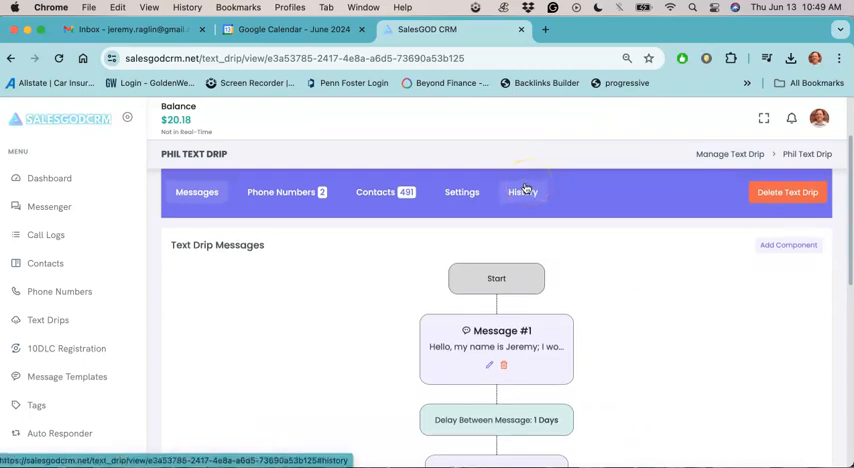
scroll(down, 3)
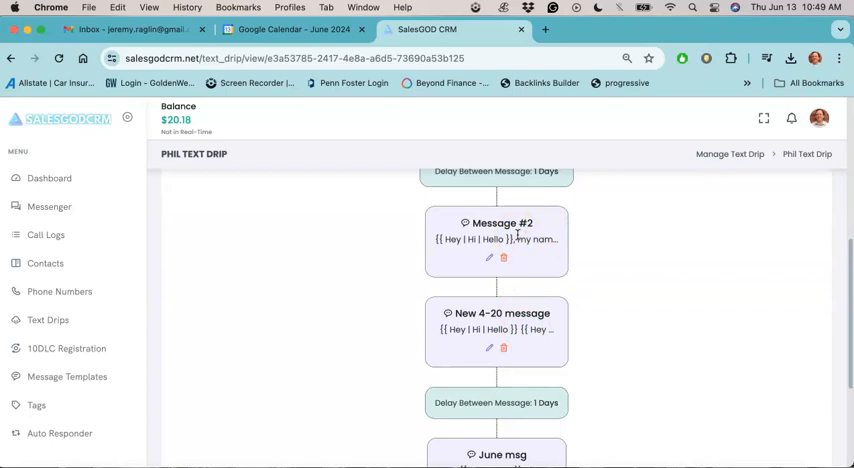
mouse_move(450, 232)
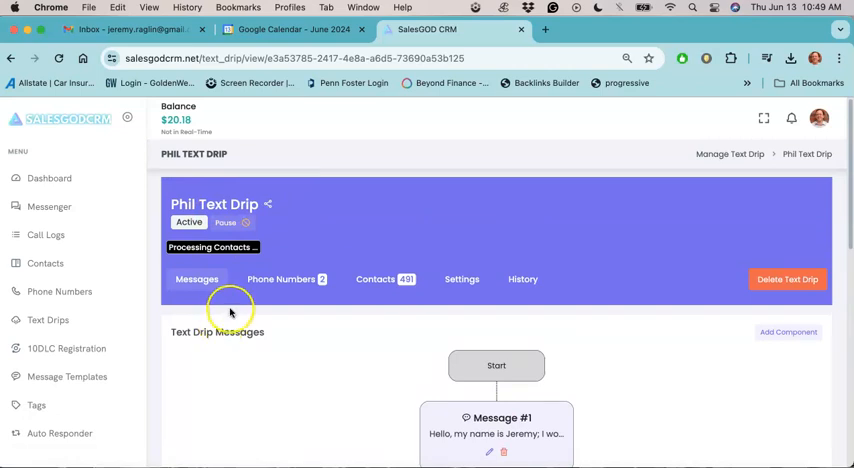
mouse_move(256, 308)
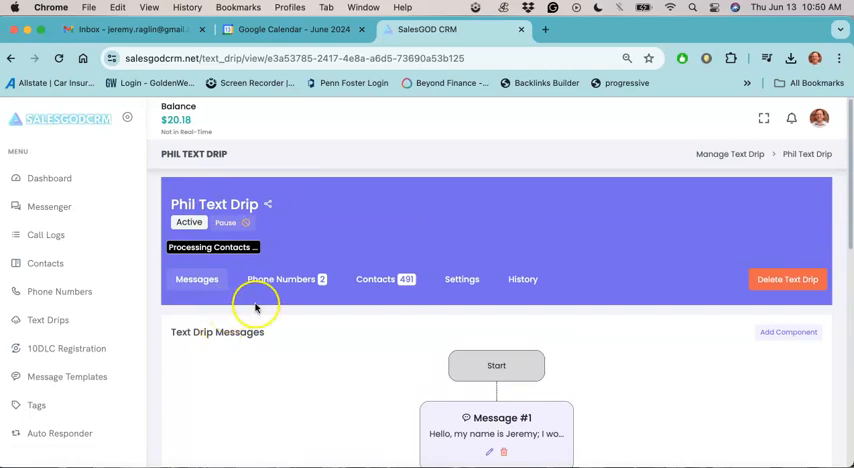
Step: Review the drip's attached phone numbers and dismiss the no-available-numbers notice
click(280, 280)
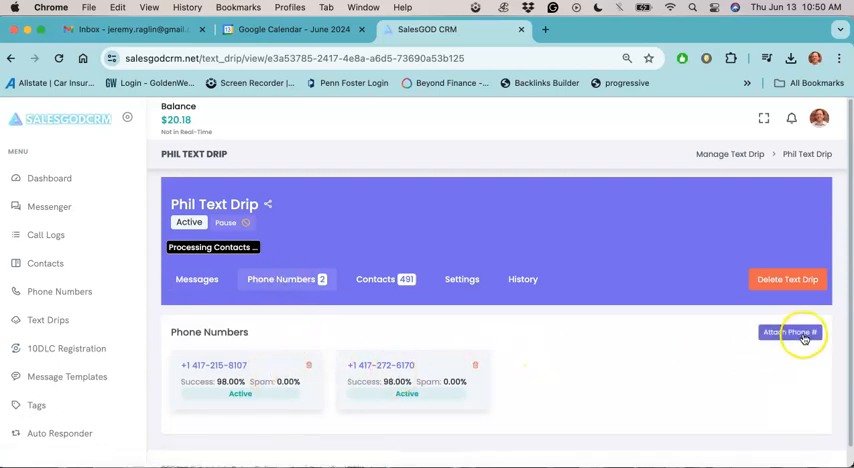
click(790, 332)
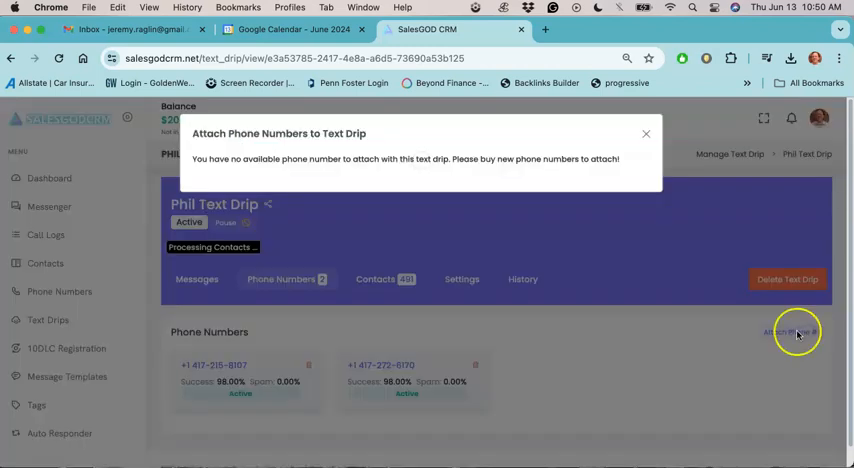
mouse_move(368, 196)
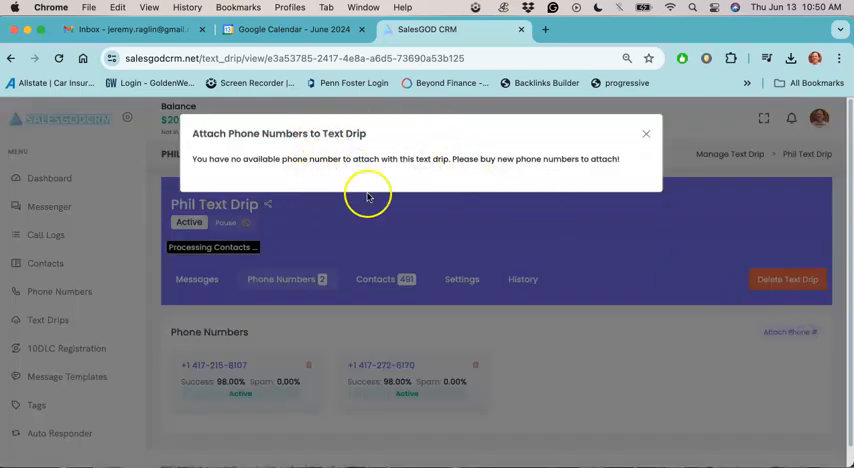
mouse_move(646, 132)
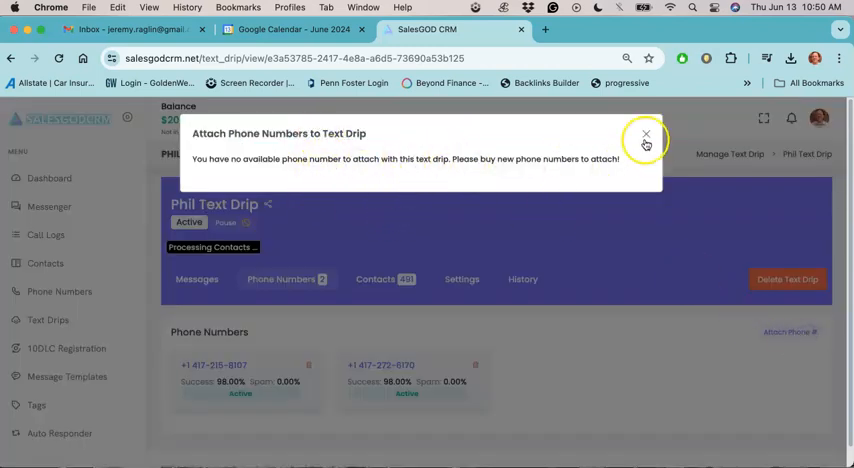
click(644, 134)
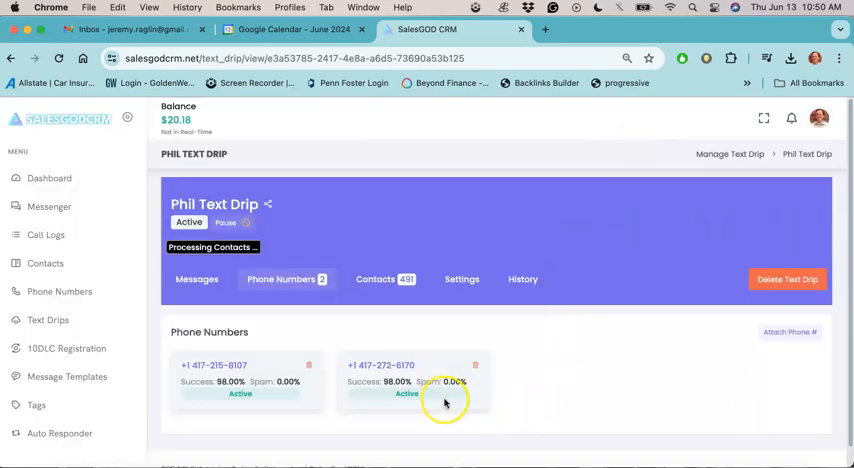
Step: Review the drip's Settings tab contents
click(462, 280)
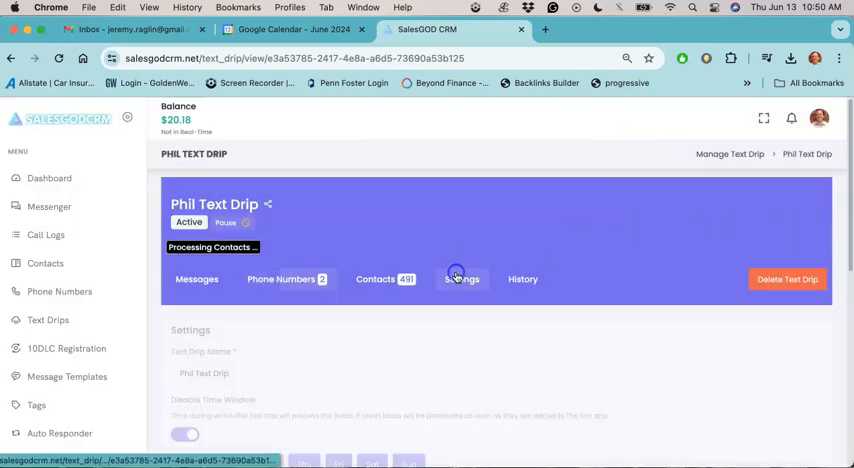
scroll(down, 3)
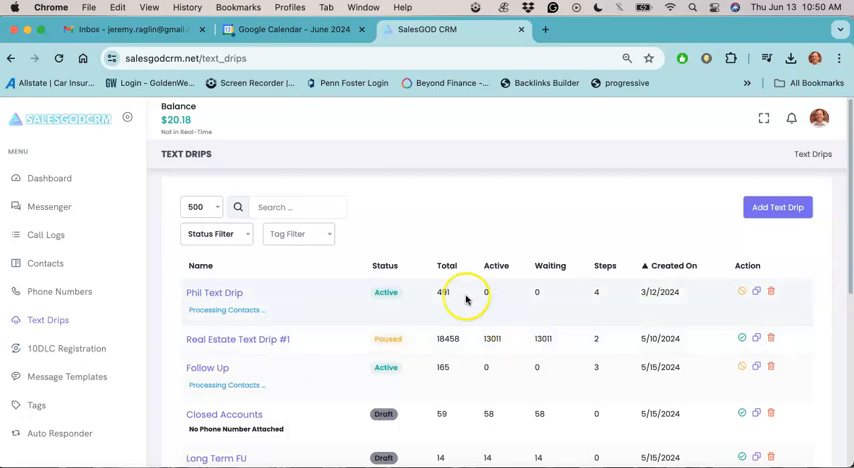
Step: Go to the Messenger page with the recent chats list
click(48, 206)
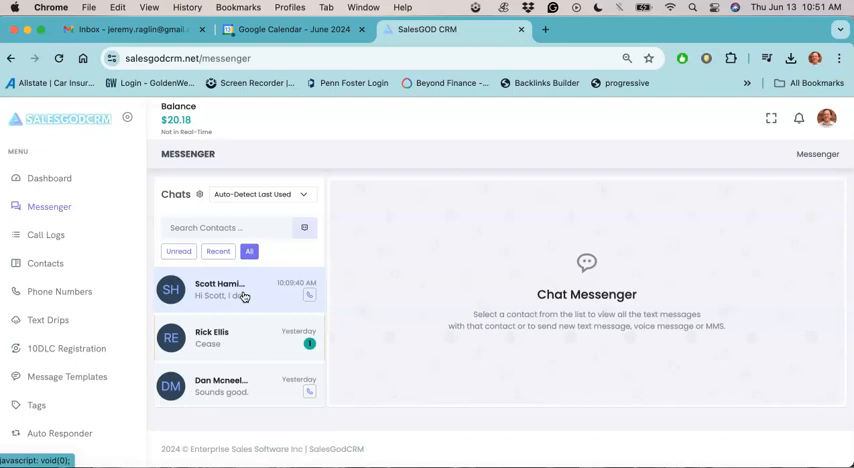
mouse_move(240, 316)
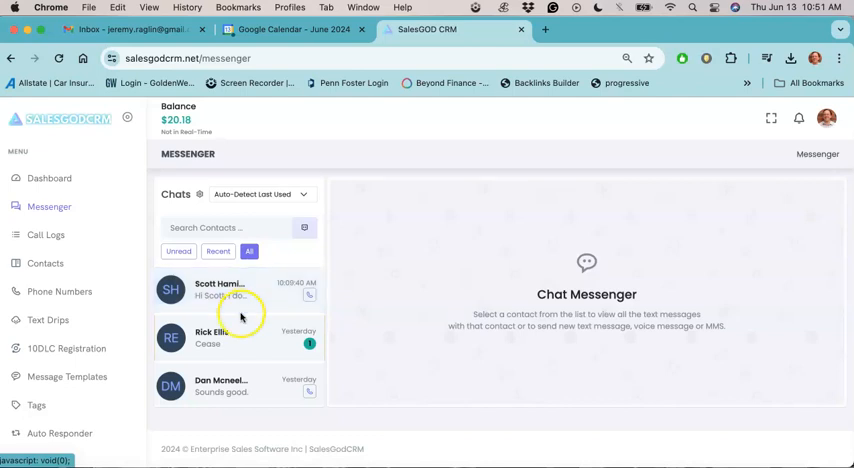